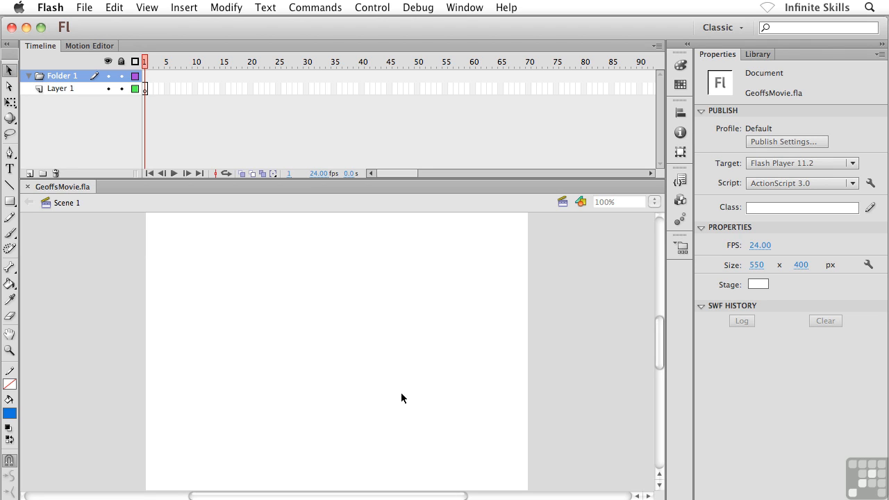
pyautogui.moveTo(90, 59)
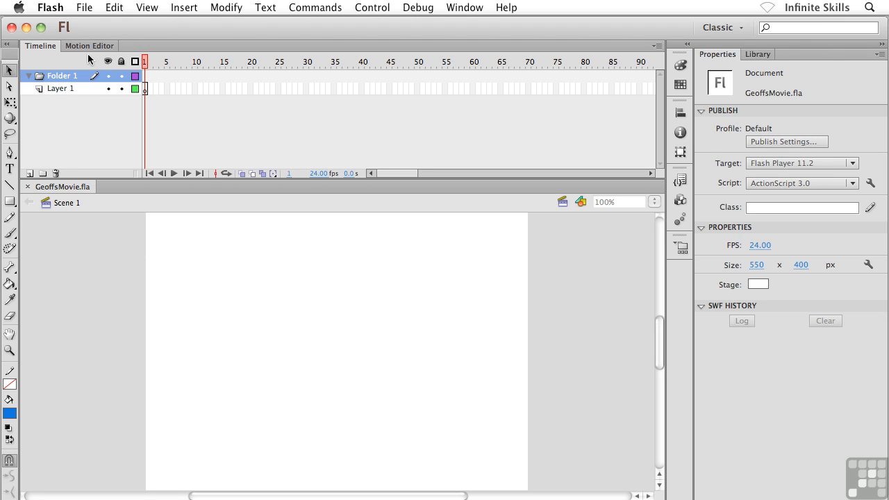
# - Open Flash Preferences from the Flash menu, showing the General category
pyautogui.click(50, 7)
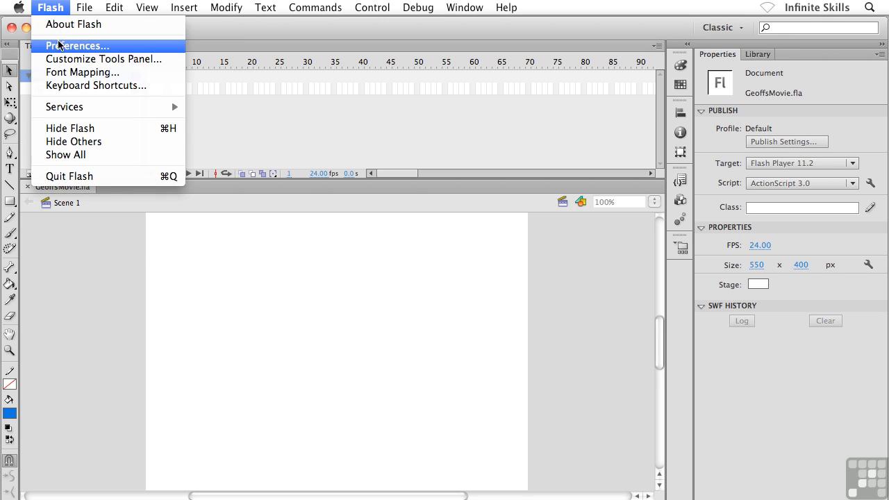
pyautogui.click(77, 46)
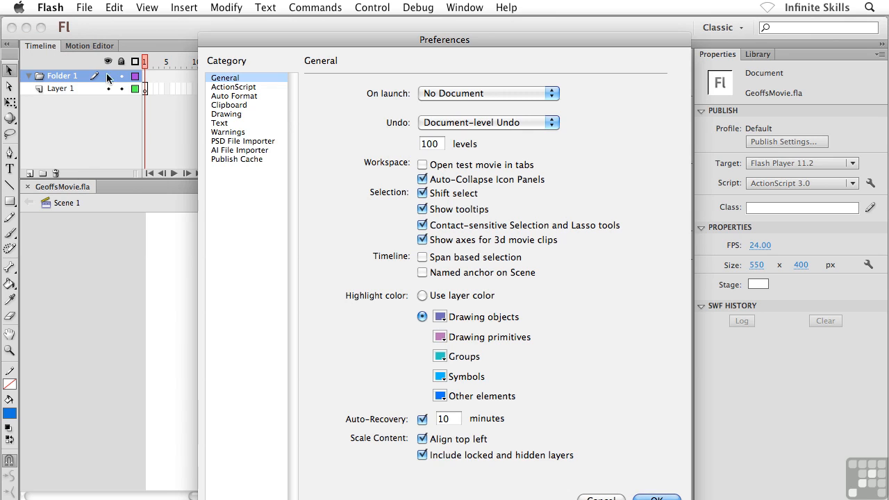
# - Move the Preferences window and edit the Auto-Recovery interval from 10 to 1 minute
pyautogui.moveTo(444, 40); pyautogui.dragTo(387, 26)
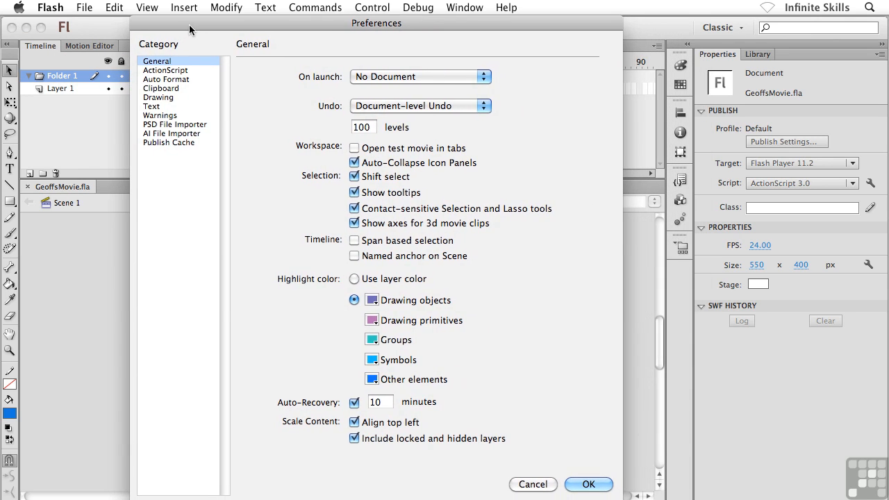
pyautogui.moveTo(266, 146)
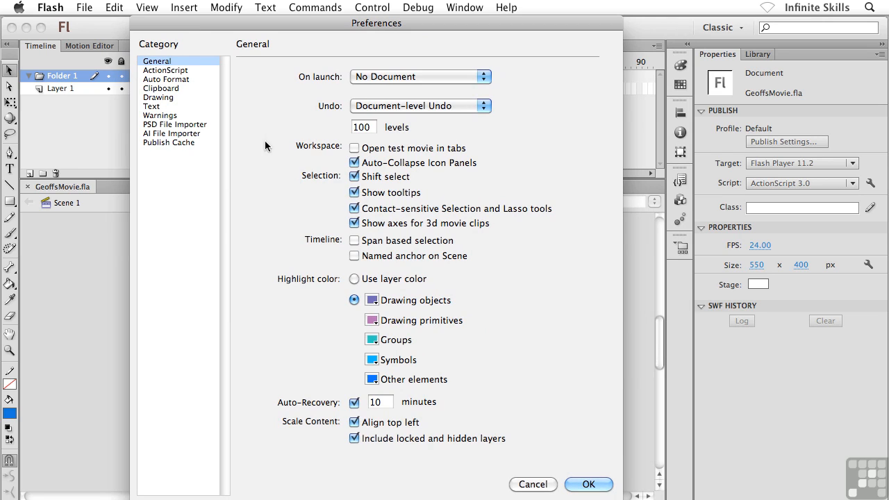
pyautogui.moveTo(315, 409)
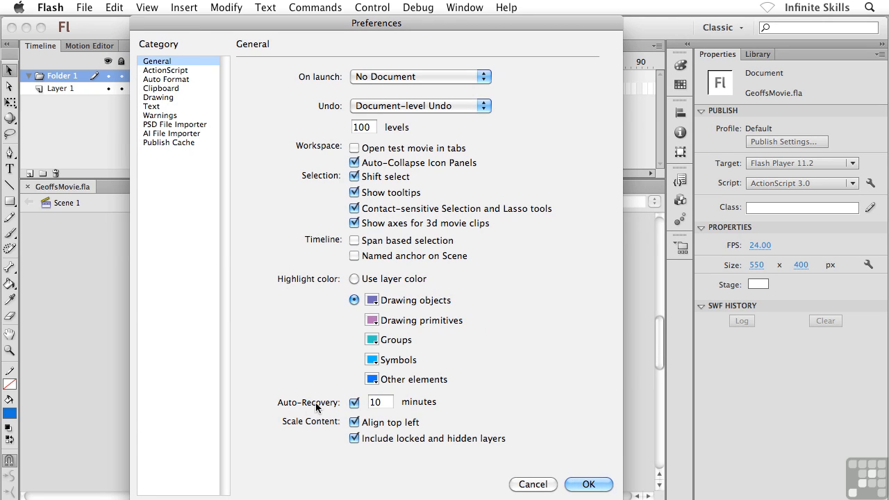
pyautogui.click(380, 401)
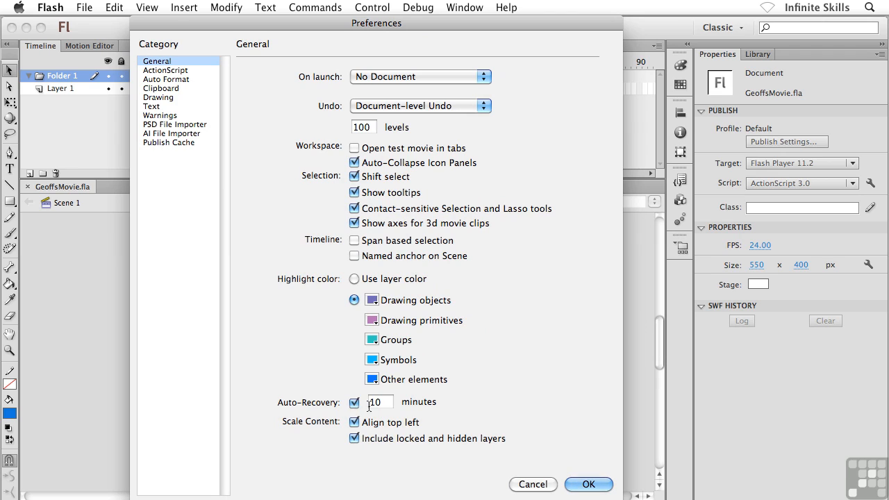
pyautogui.click(379, 402)
pyautogui.write('1')
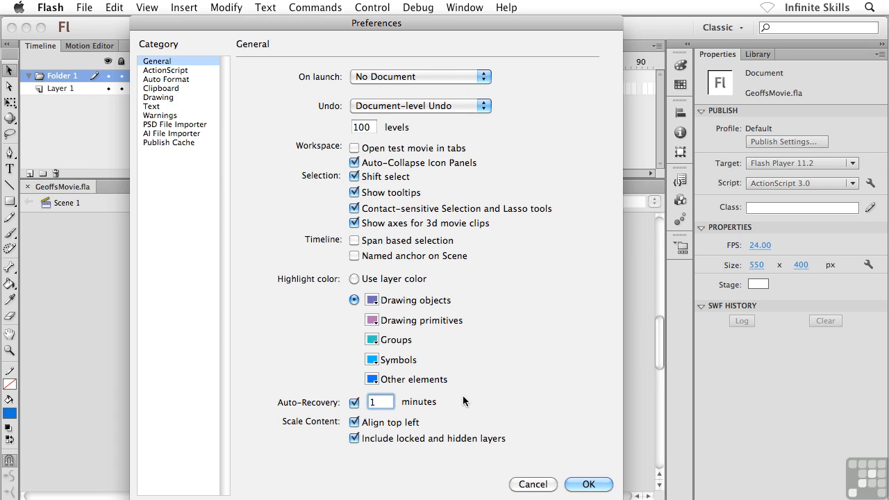
pyautogui.moveTo(562, 475)
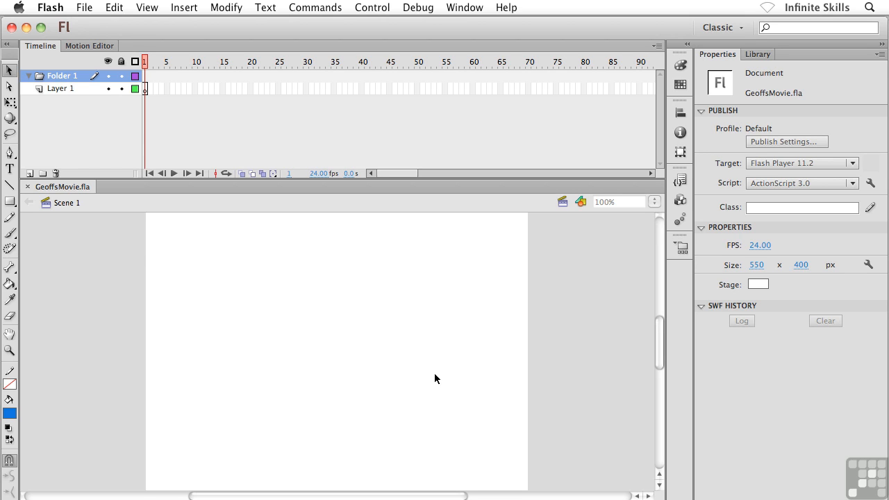
pyautogui.moveTo(242, 265)
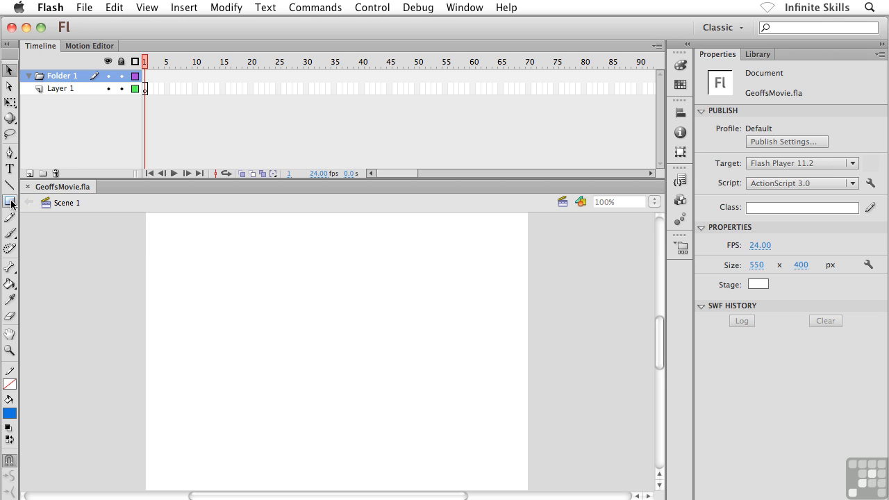
# - With the Rectangle Tool on Layer 1, draw a blue rectangle near the stage's upper left
pyautogui.click(11, 201)
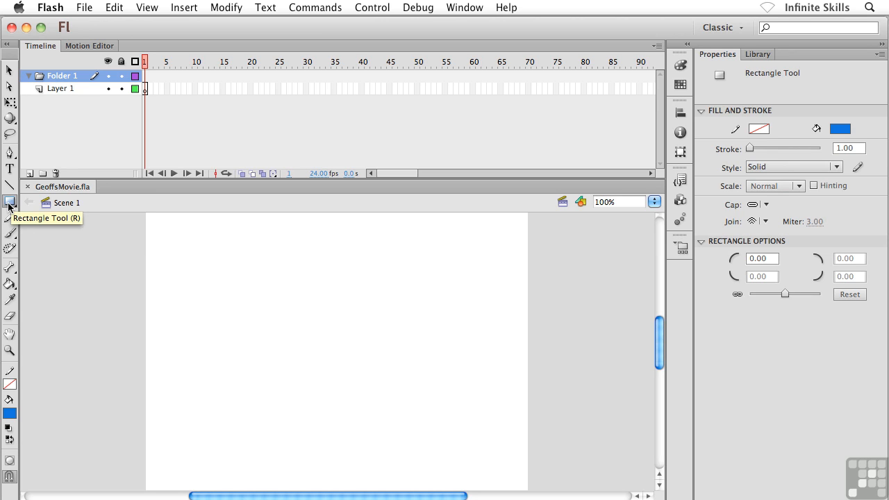
pyautogui.moveTo(97, 150)
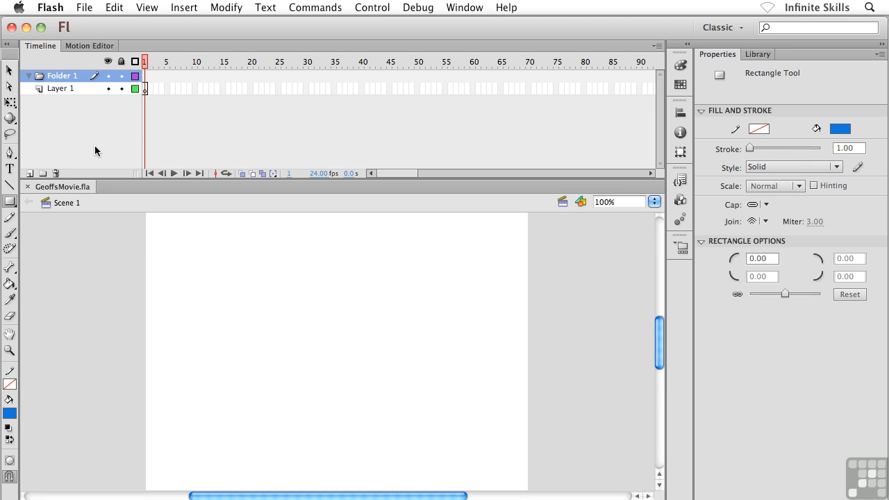
pyautogui.moveTo(85, 101)
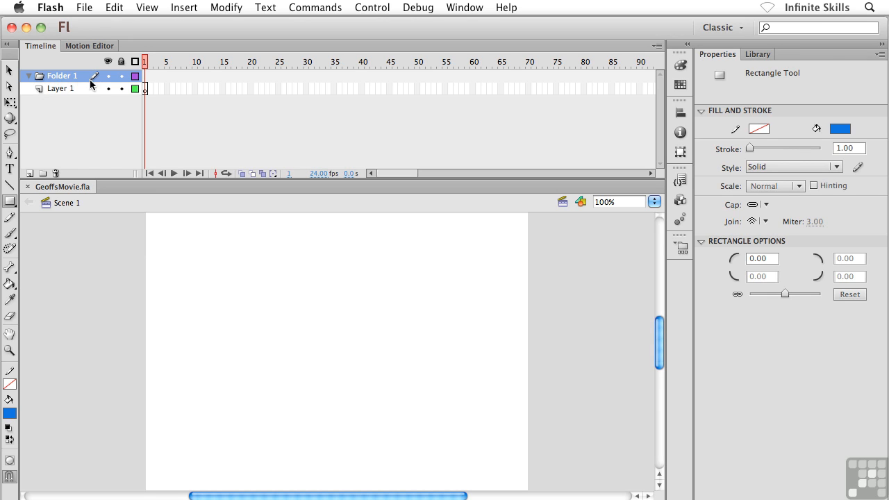
pyautogui.click(61, 88)
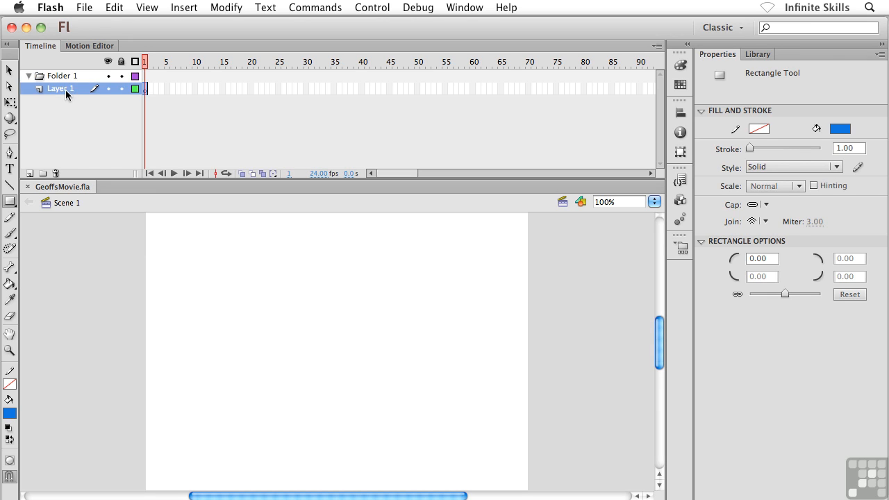
pyautogui.click(145, 88)
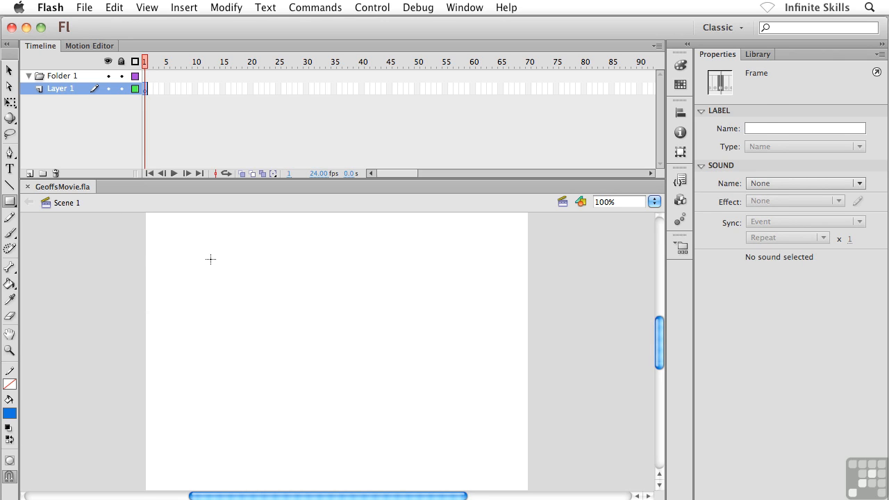
pyautogui.moveTo(210, 258); pyautogui.dragTo(298, 331)
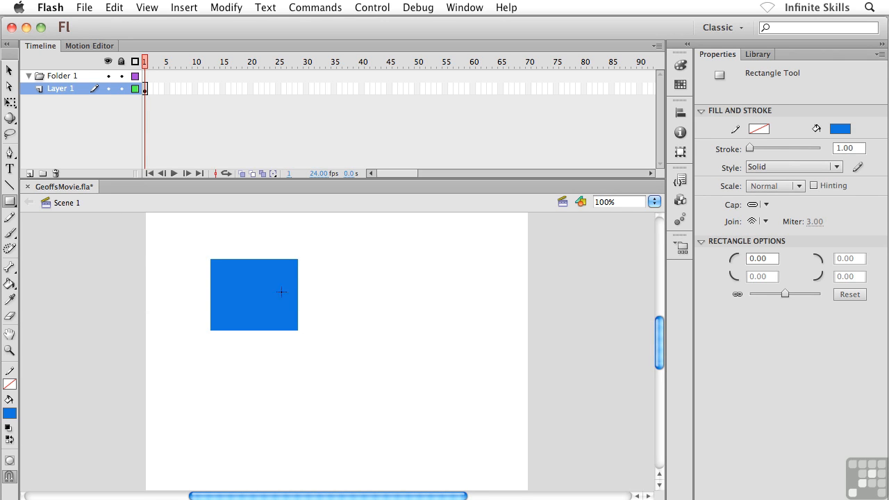
pyautogui.moveTo(325, 308)
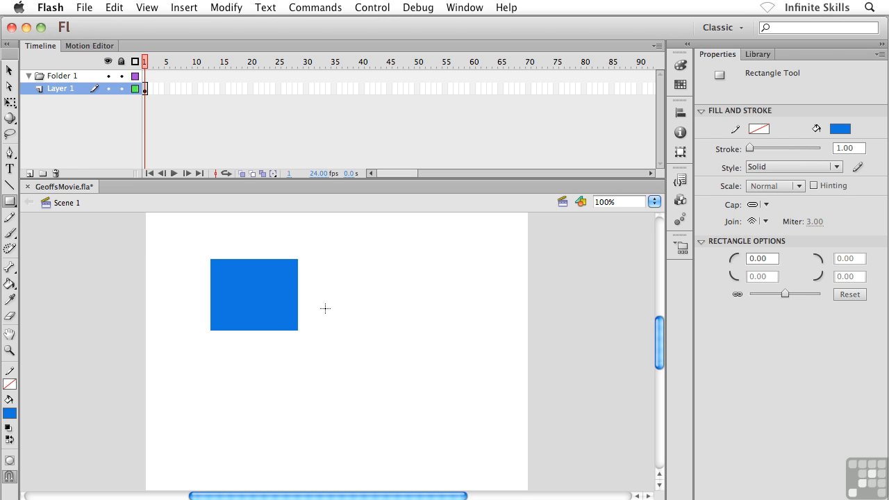
pyautogui.moveTo(300, 284)
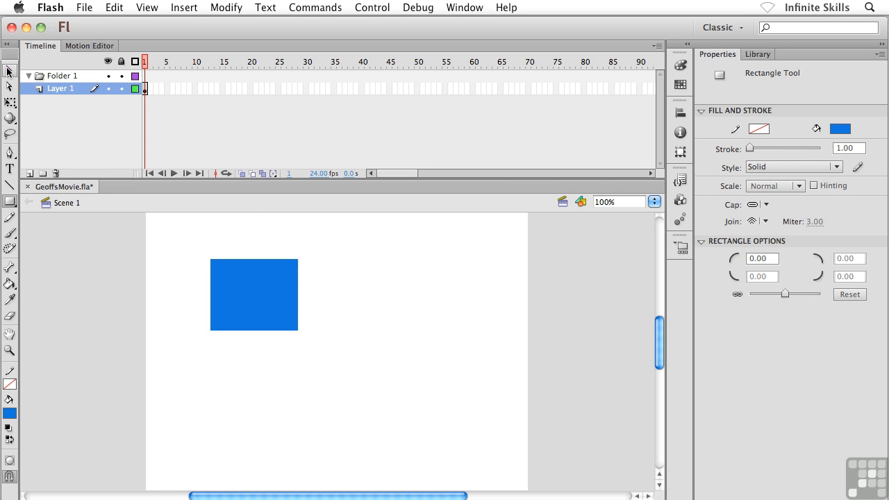
# - Switch to the Selection Tool and answer No to the save prompt for GeoffsMovie.fla
pyautogui.click(10, 71)
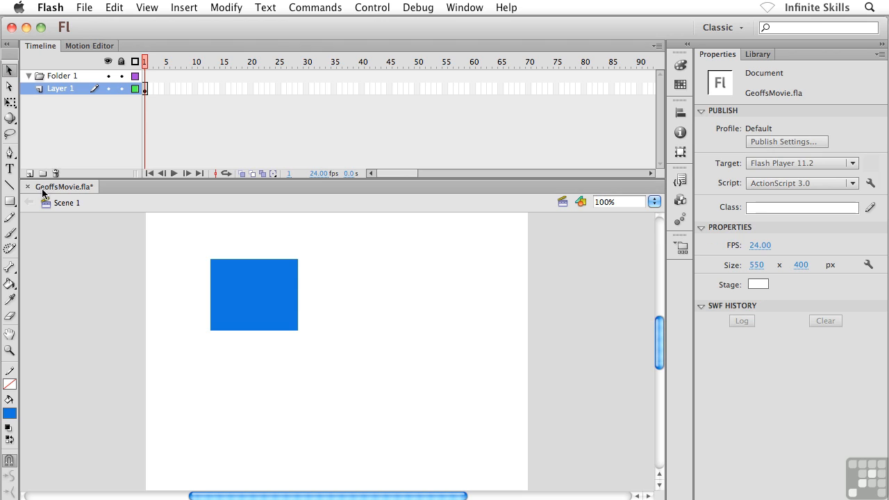
pyautogui.moveTo(66, 186)
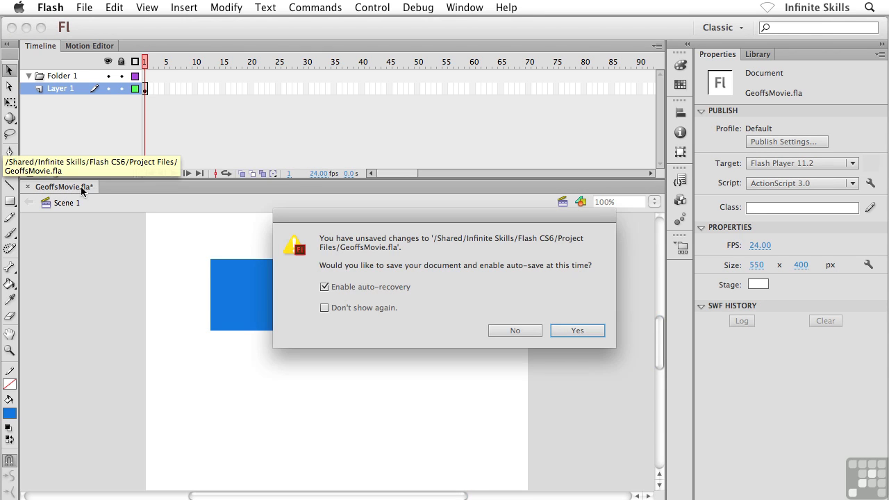
pyautogui.moveTo(438, 304)
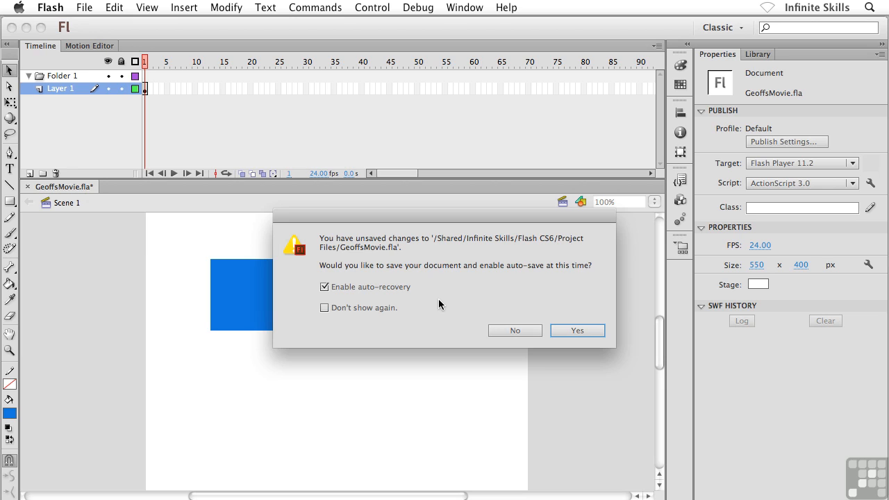
pyautogui.moveTo(500, 291)
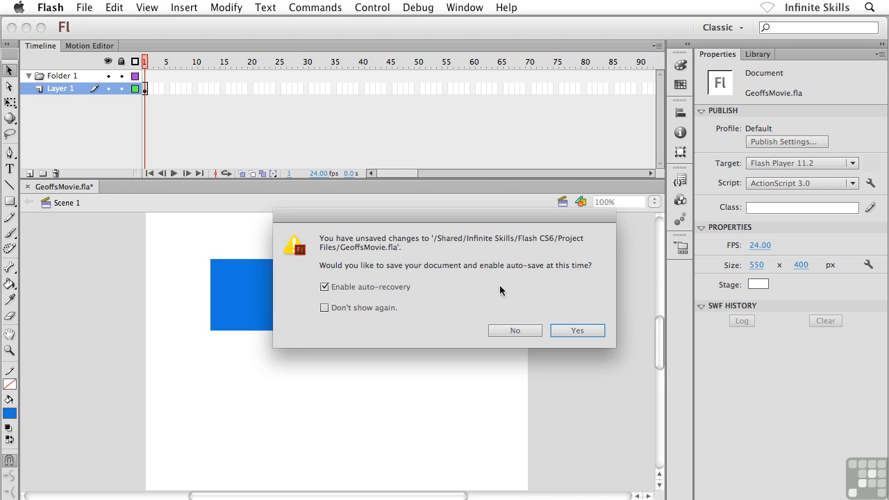
pyautogui.moveTo(547, 278)
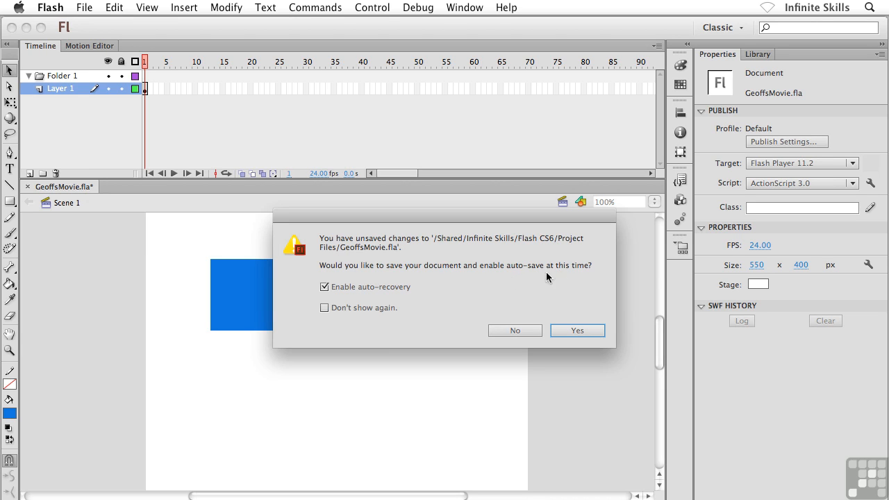
pyautogui.moveTo(420, 297)
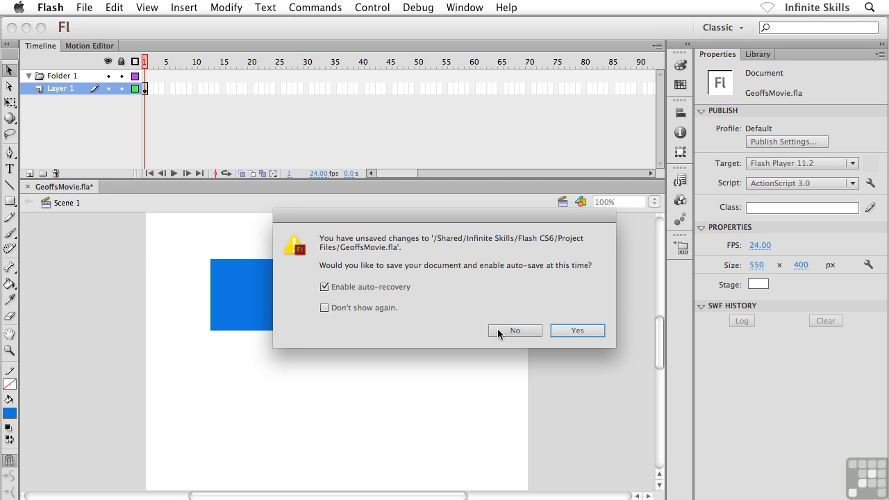
pyautogui.click(515, 330)
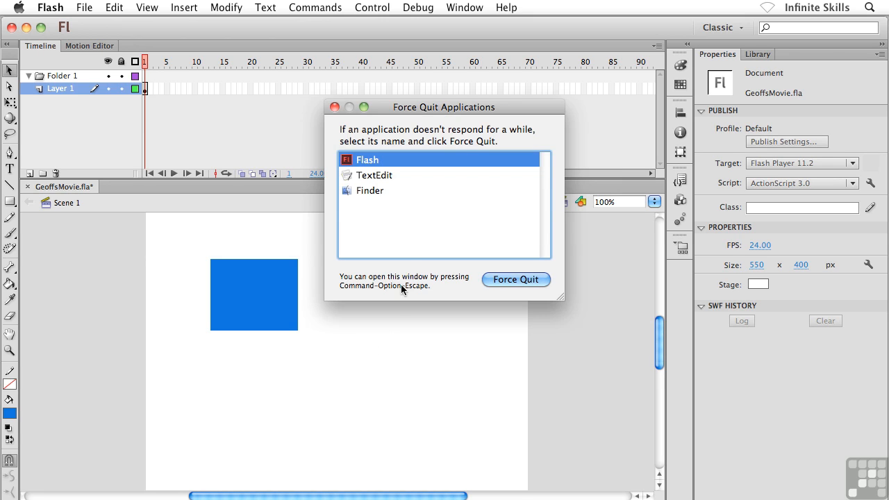
pyautogui.moveTo(454, 180)
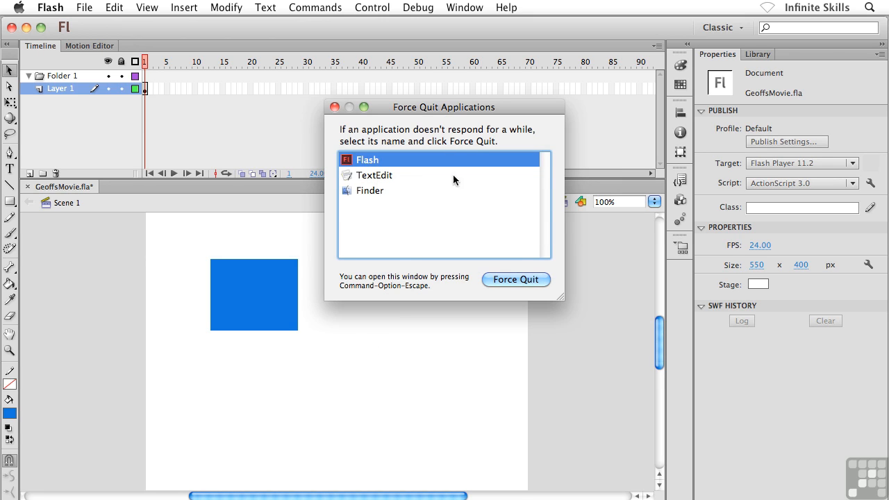
pyautogui.moveTo(515, 279)
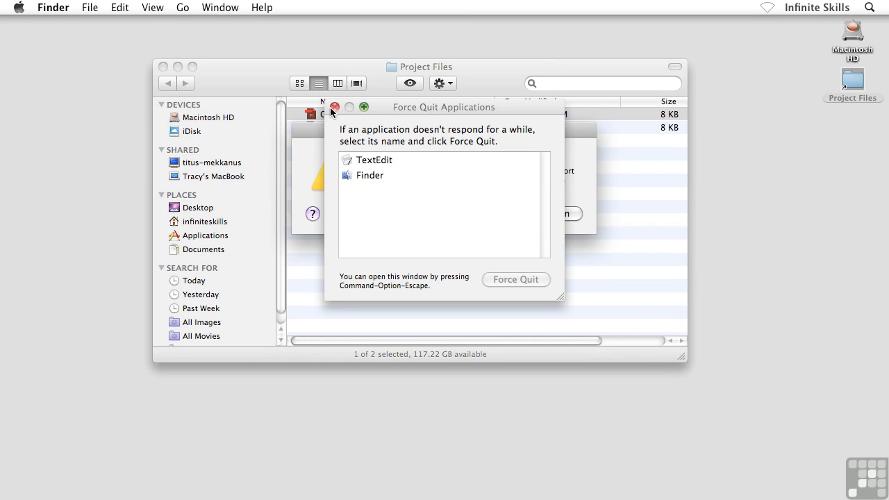
# - Close Force Quit, move the Flash crash report into view, and choose Don't Send
pyautogui.click(334, 107)
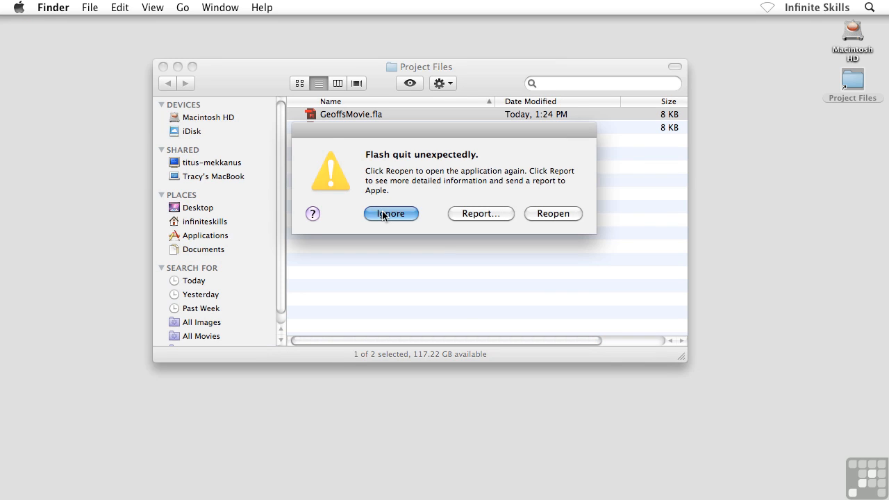
pyautogui.click(480, 214)
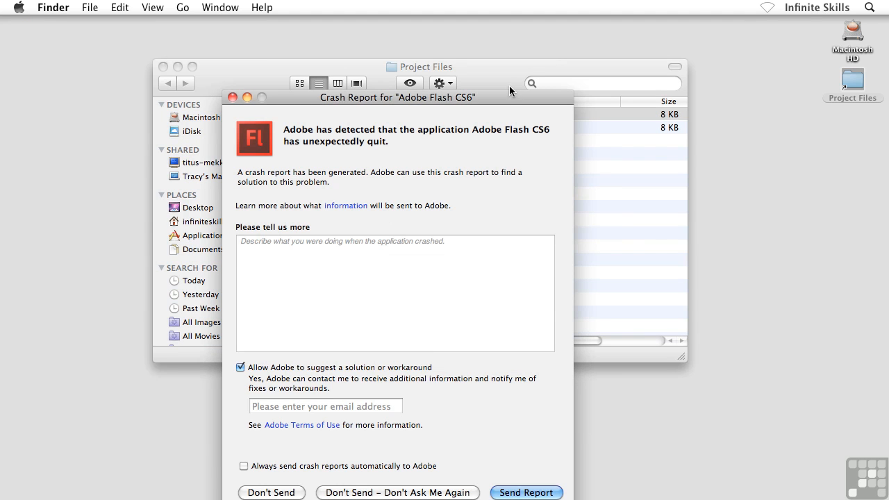
pyautogui.moveTo(397, 97); pyautogui.dragTo(402, 39)
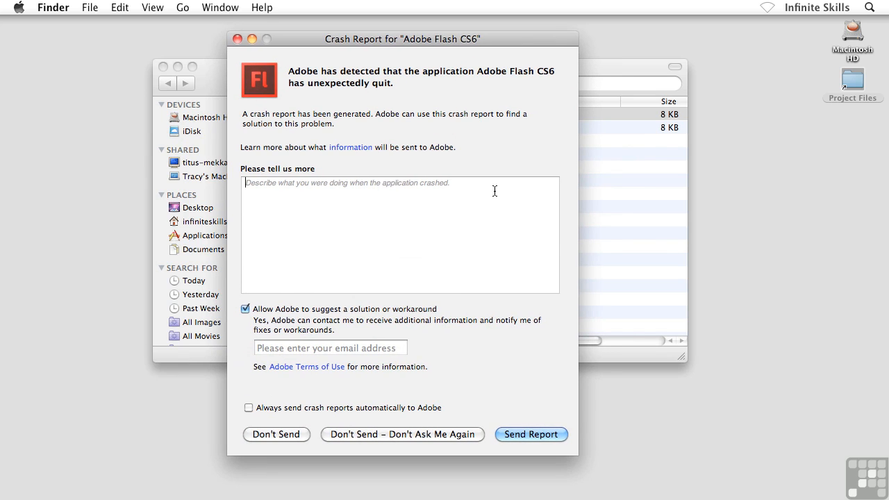
pyautogui.click(276, 434)
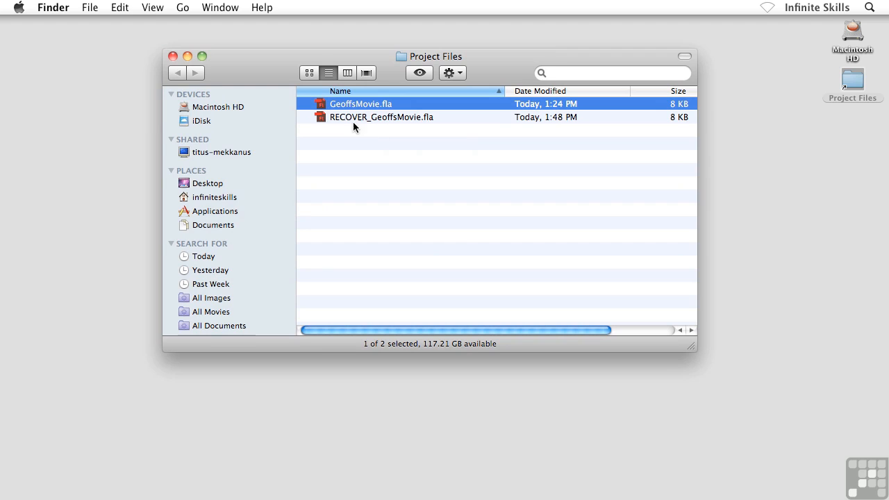
pyautogui.moveTo(387, 108)
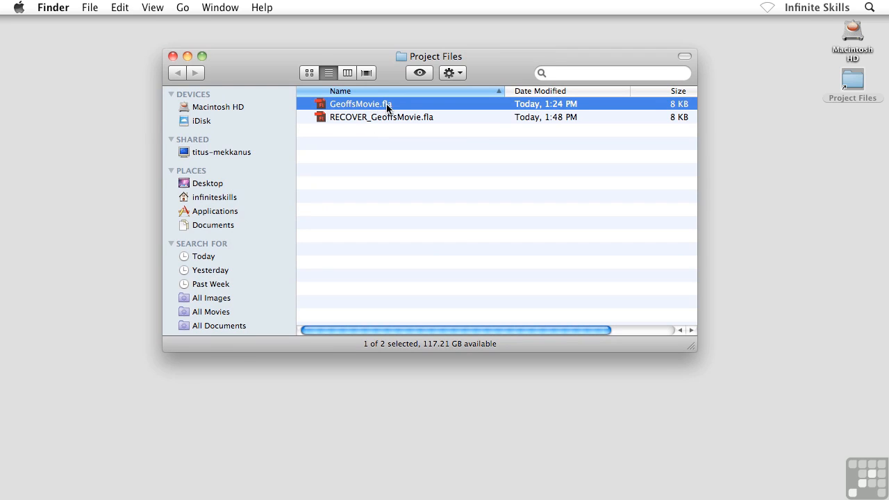
pyautogui.moveTo(328, 125)
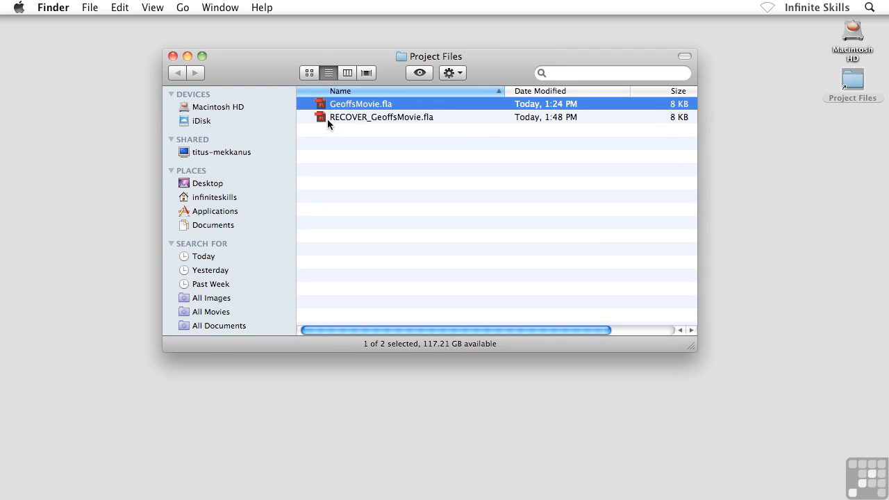
# - Select RECOVER_GeoffsMovie.fla in Project Files and open it in Flash
pyautogui.click(382, 117)
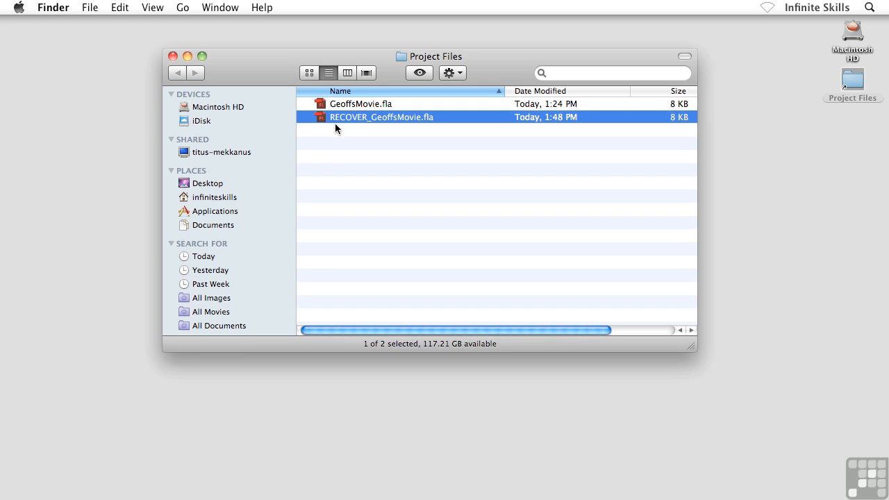
pyautogui.moveTo(378, 129)
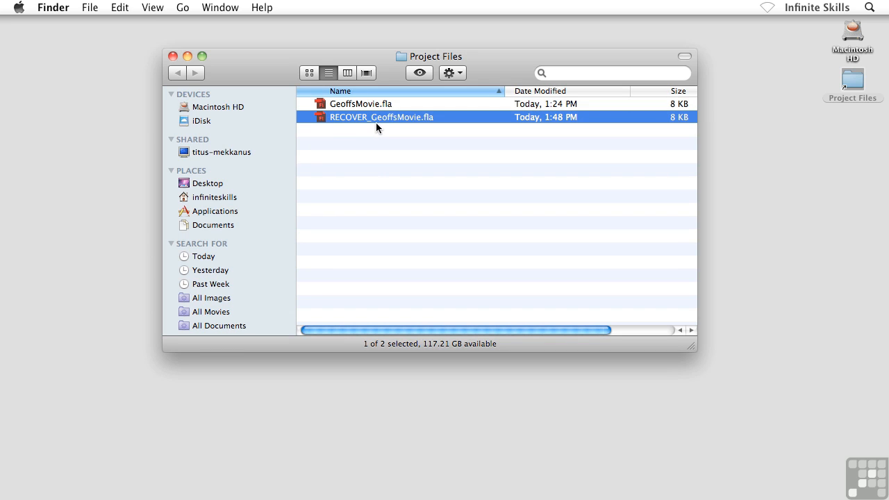
pyautogui.moveTo(423, 124)
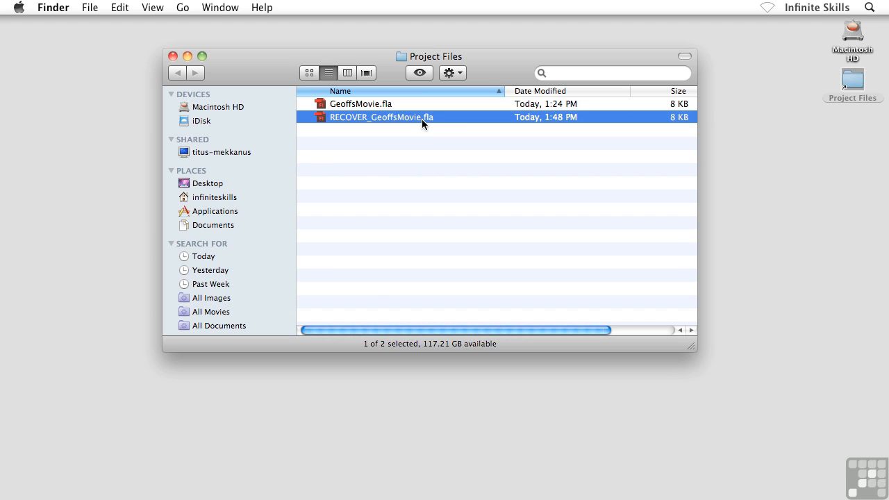
pyautogui.moveTo(341, 114)
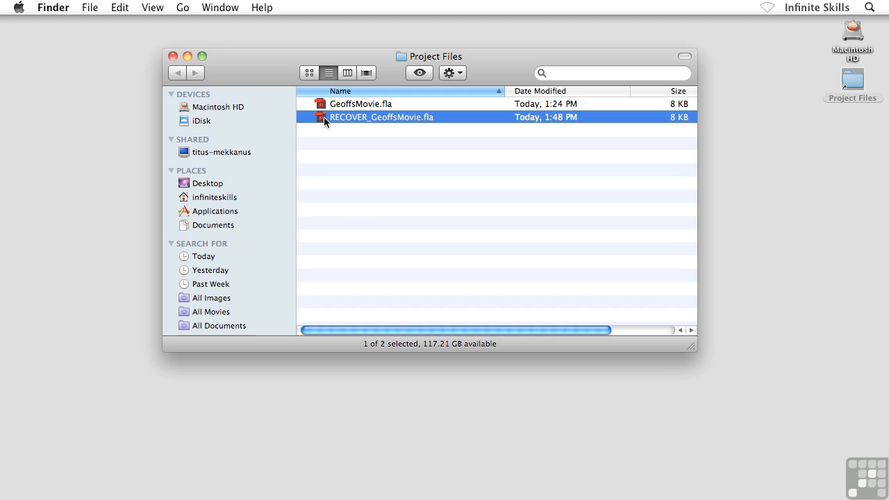
pyautogui.click(529, 265)
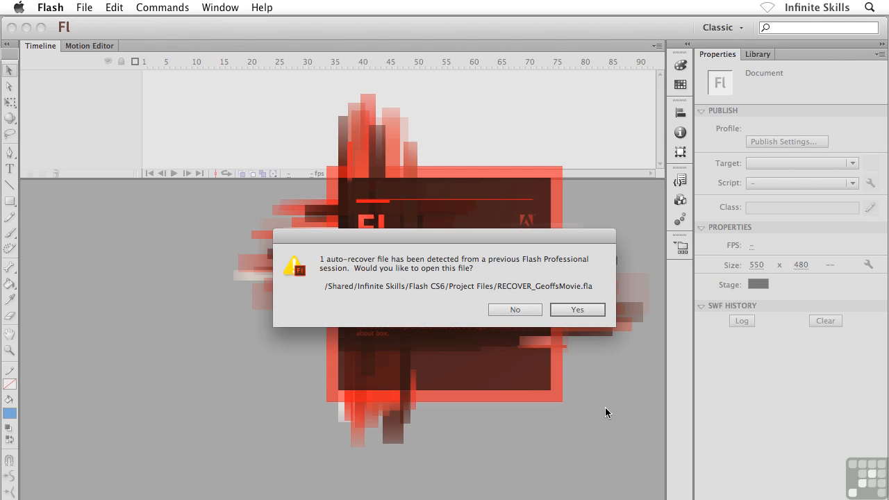
# - Answer Yes in the auto-recover alert to restore the blue rectangle
pyautogui.click(576, 309)
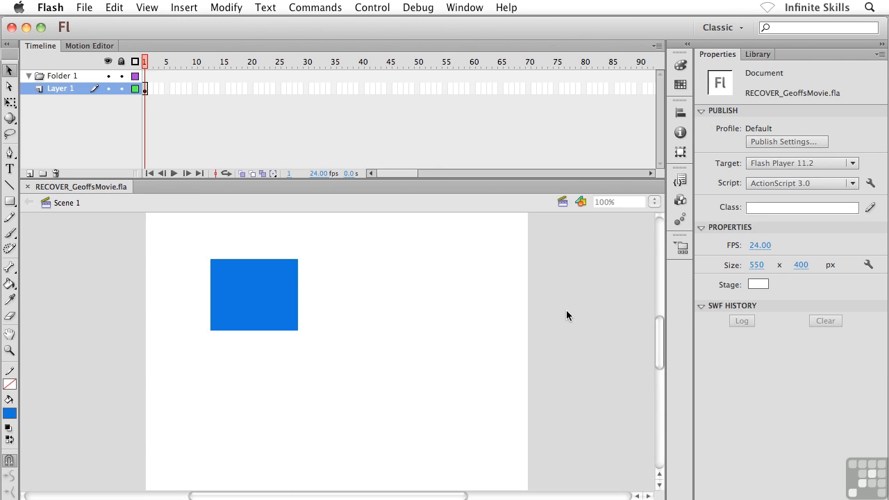
pyautogui.moveTo(398, 309)
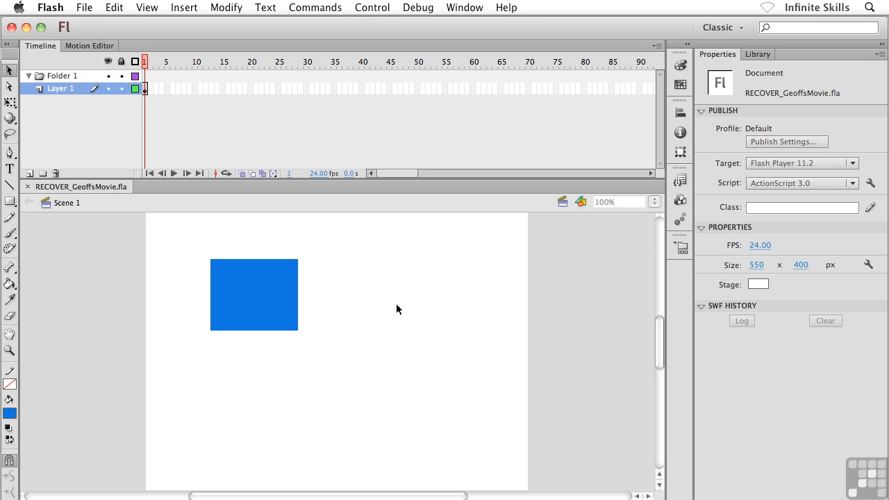
pyautogui.moveTo(75, 198)
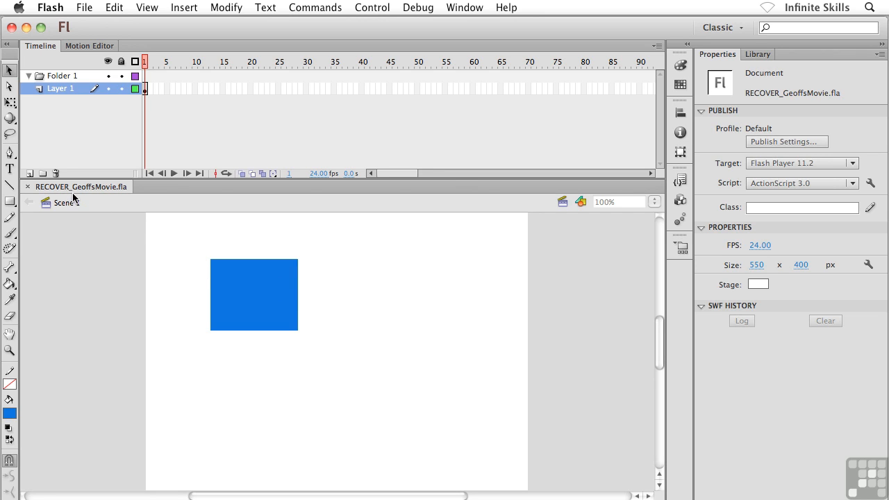
pyautogui.moveTo(227, 286)
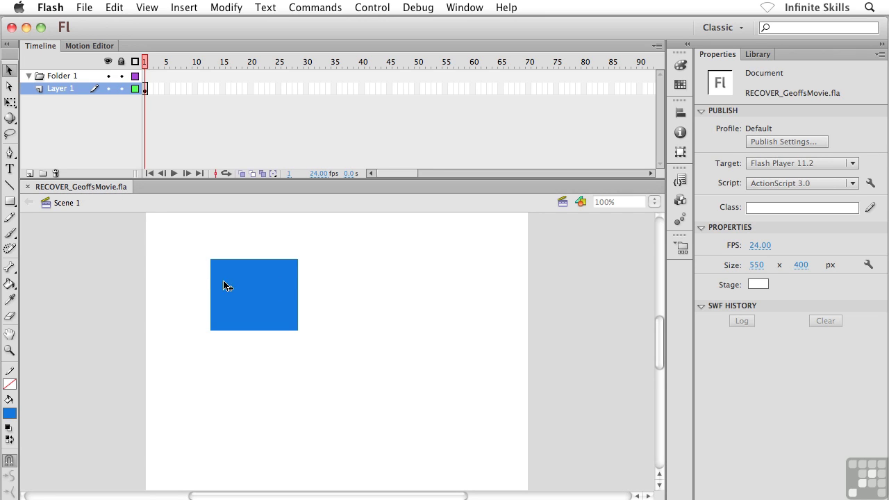
pyautogui.moveTo(254, 296)
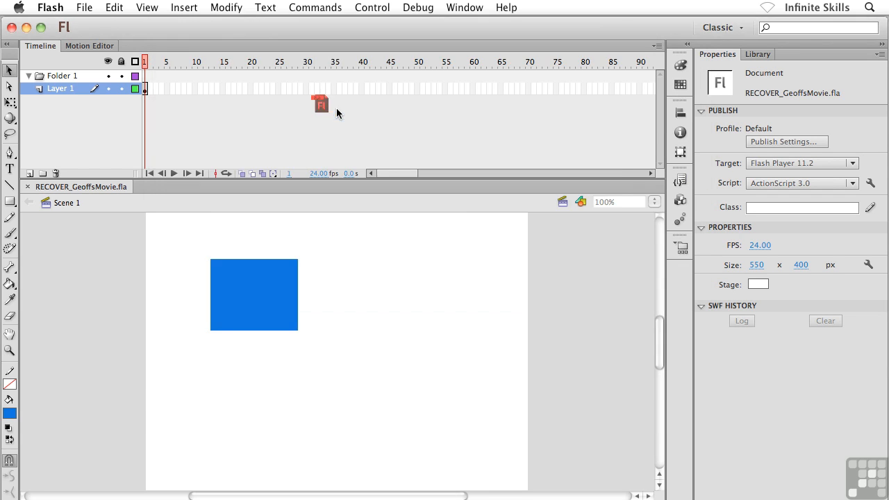
# - Open GeoffsMovie.fla in a new tab, then return to the RECOVER_GeoffsMovie.fla tab
pyautogui.click(170, 186)
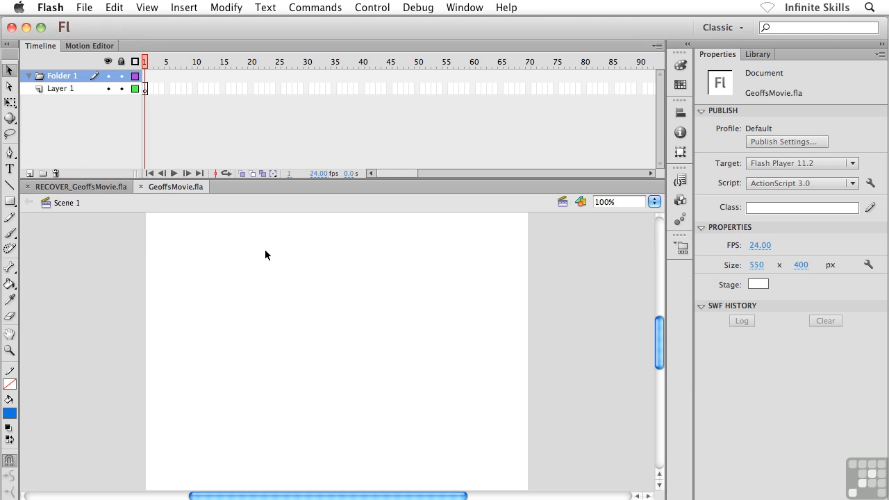
pyautogui.moveTo(257, 286)
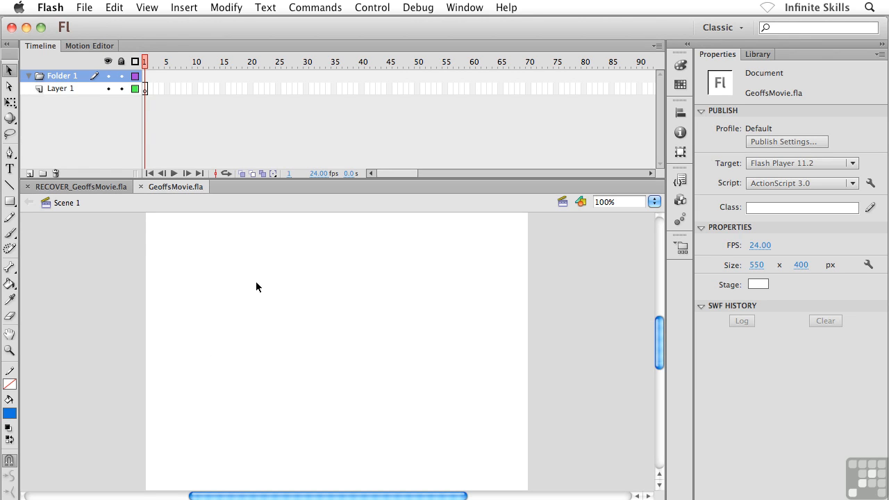
pyautogui.click(77, 186)
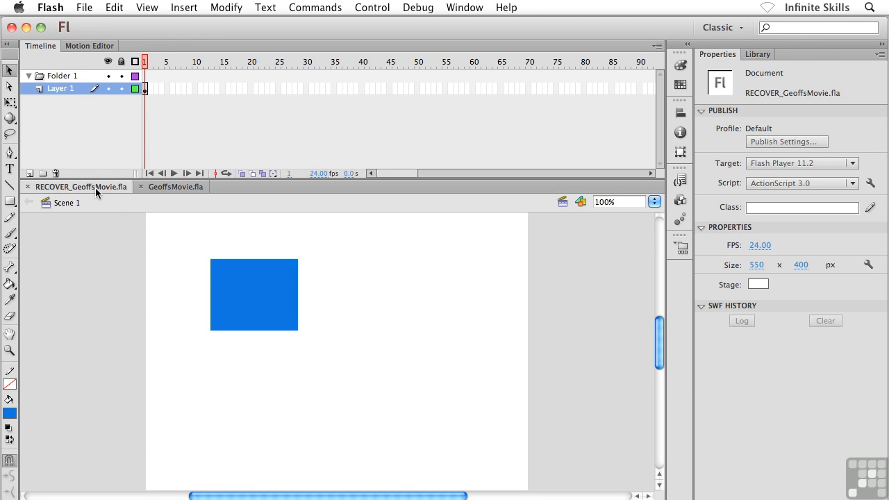
pyautogui.moveTo(258, 283)
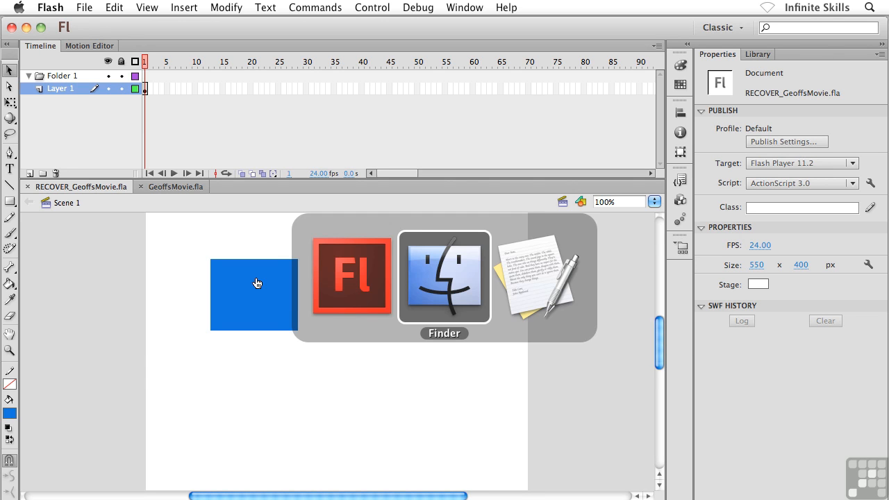
# - In Finder, alternately select GeoffsMovie.fla and RECOVER_GeoffsMovie.fla to compare them
pyautogui.click(443, 277)
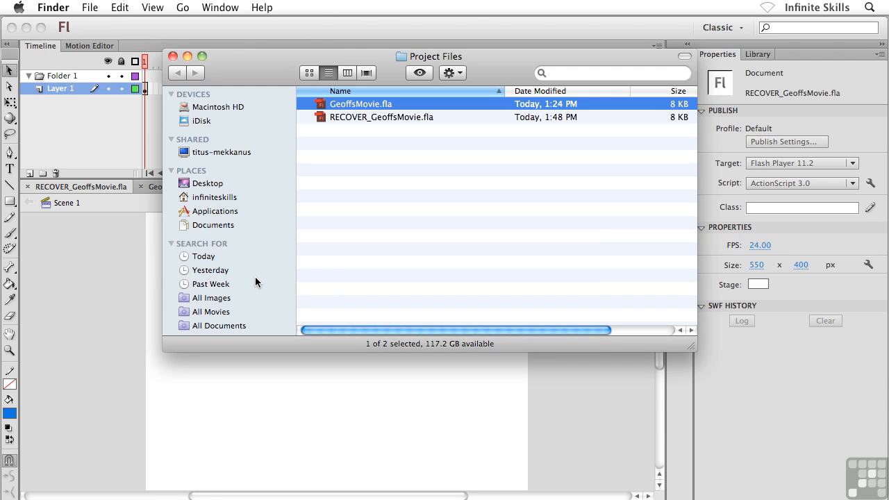
pyautogui.moveTo(342, 181)
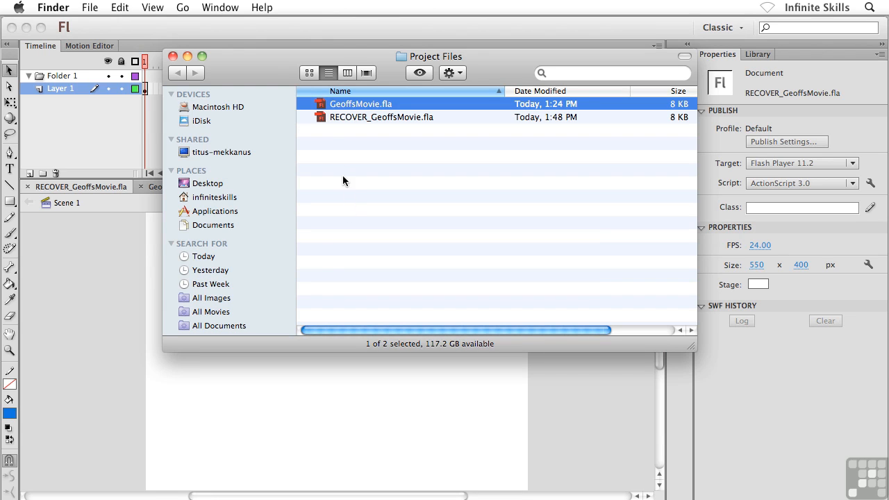
pyautogui.click(382, 116)
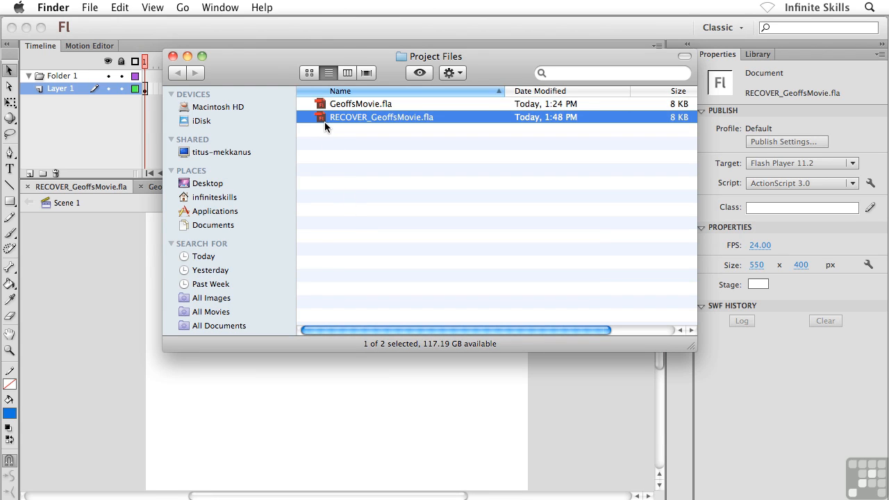
pyautogui.moveTo(368, 97)
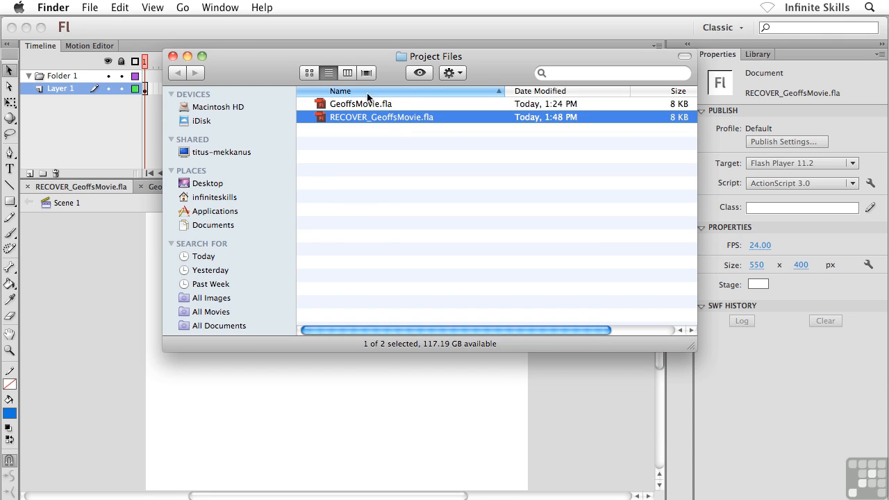
pyautogui.click(360, 103)
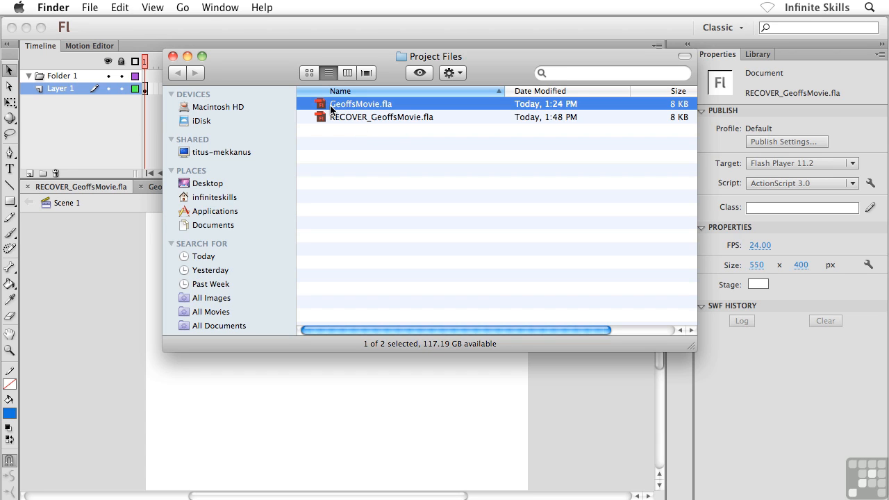
pyautogui.moveTo(364, 113)
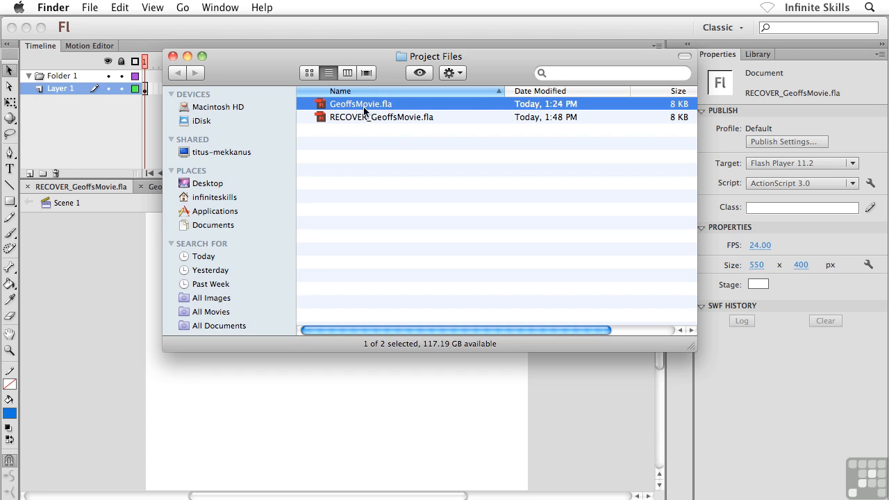
pyautogui.click(381, 117)
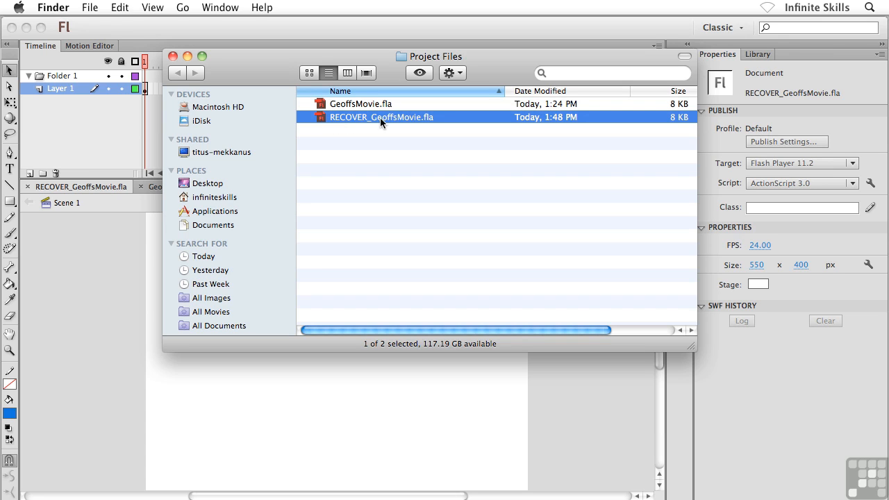
pyautogui.click(360, 103)
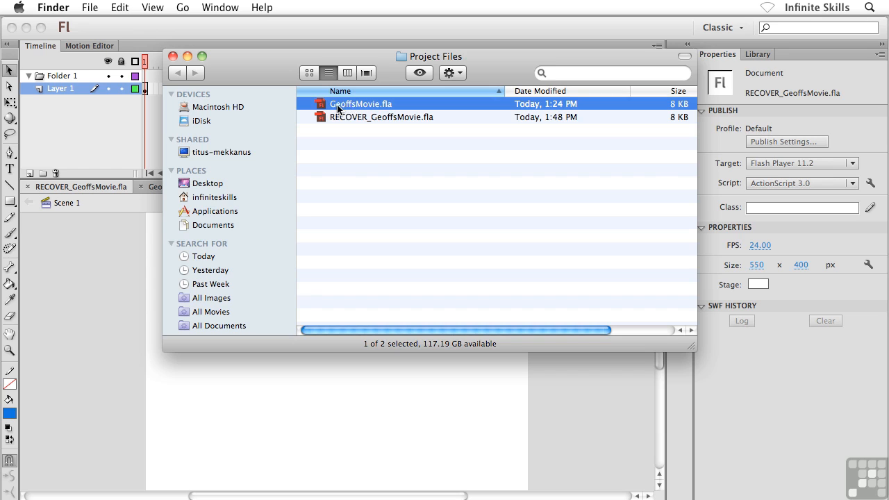
pyautogui.moveTo(357, 169)
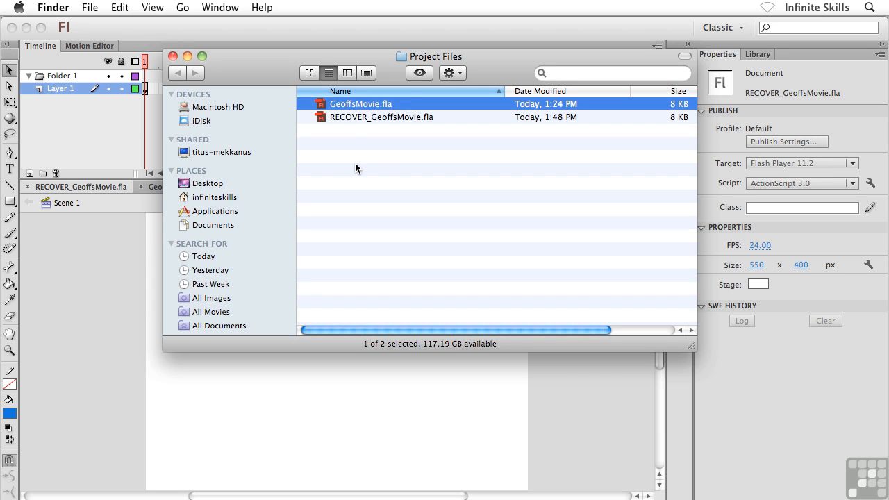